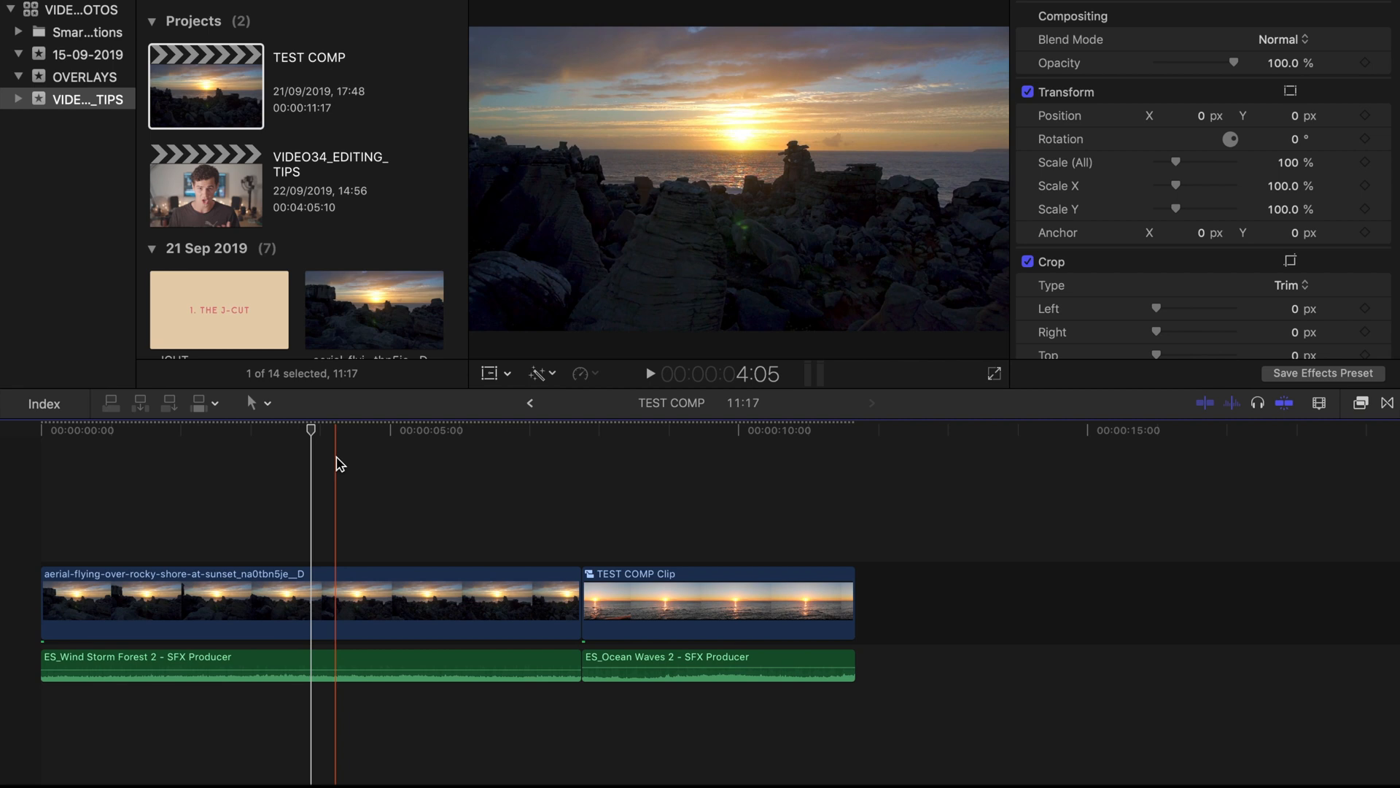
Overlap the Ocean Waves audio start under the end of the aerial clip as a J-cut.
click(649, 373)
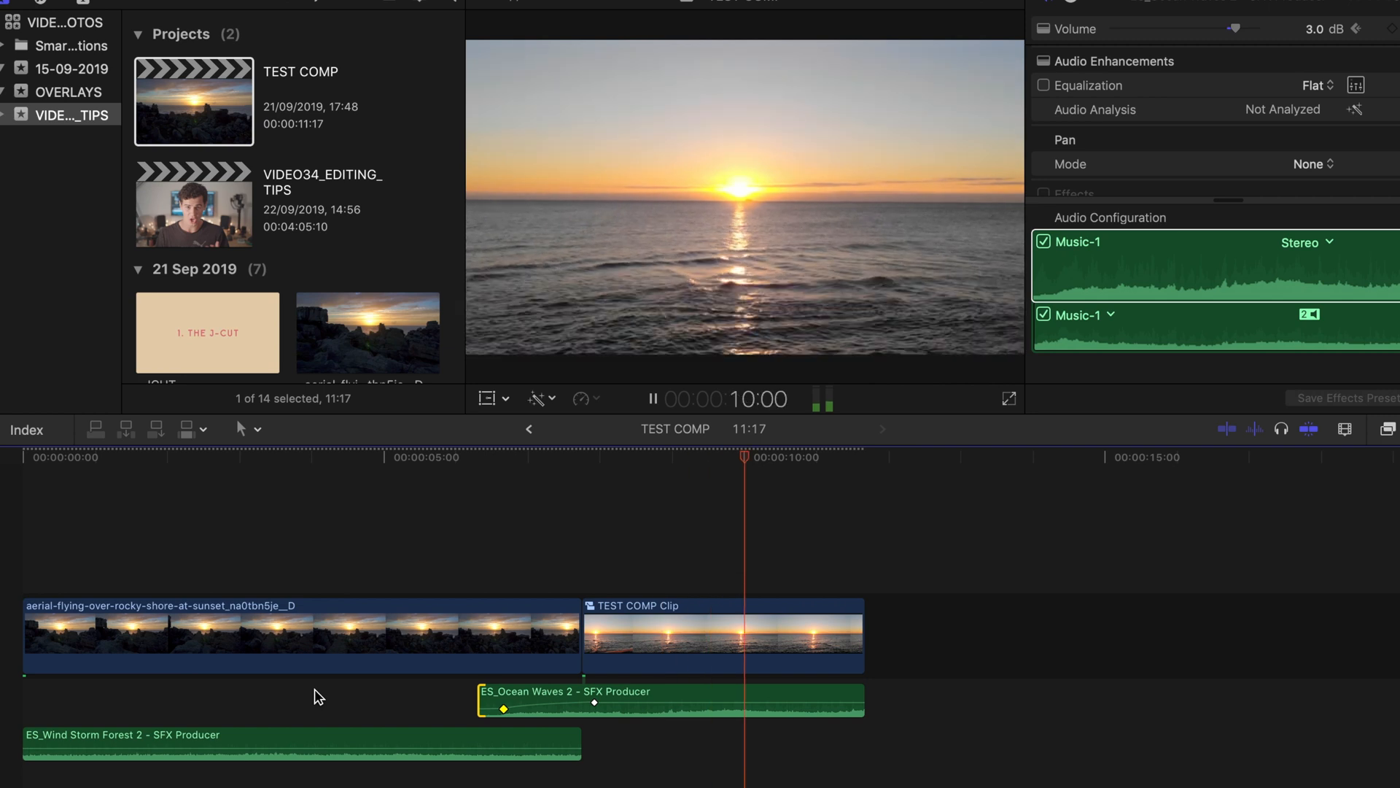
Load the VIDEO34_EDITING_TIPS project and preview the C0407 hand-on-mouse shot.
click(651, 398)
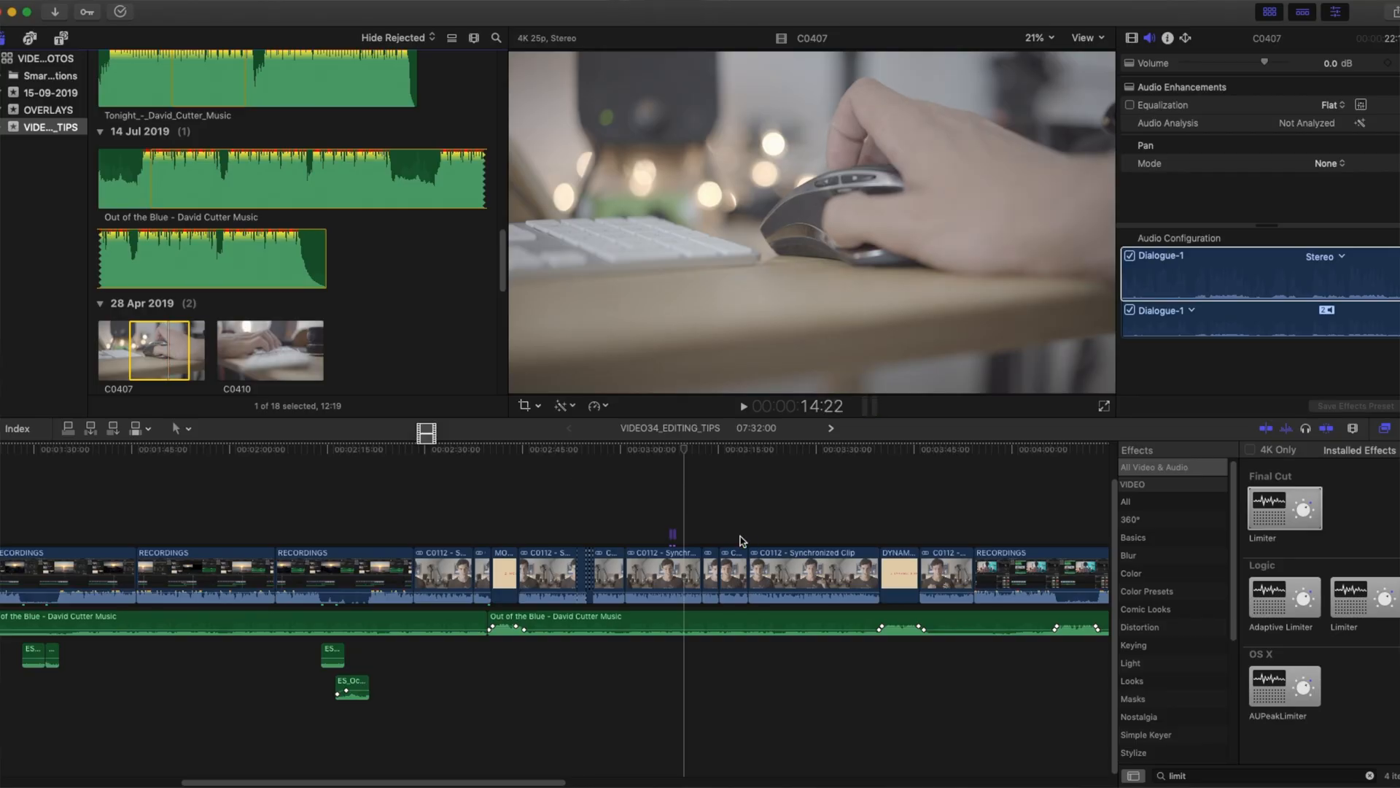
Connect C0407 and C0410 as cutaways and grade C0410 with the S-Log3 to Rec.709 Custom LUT.
click(724, 513)
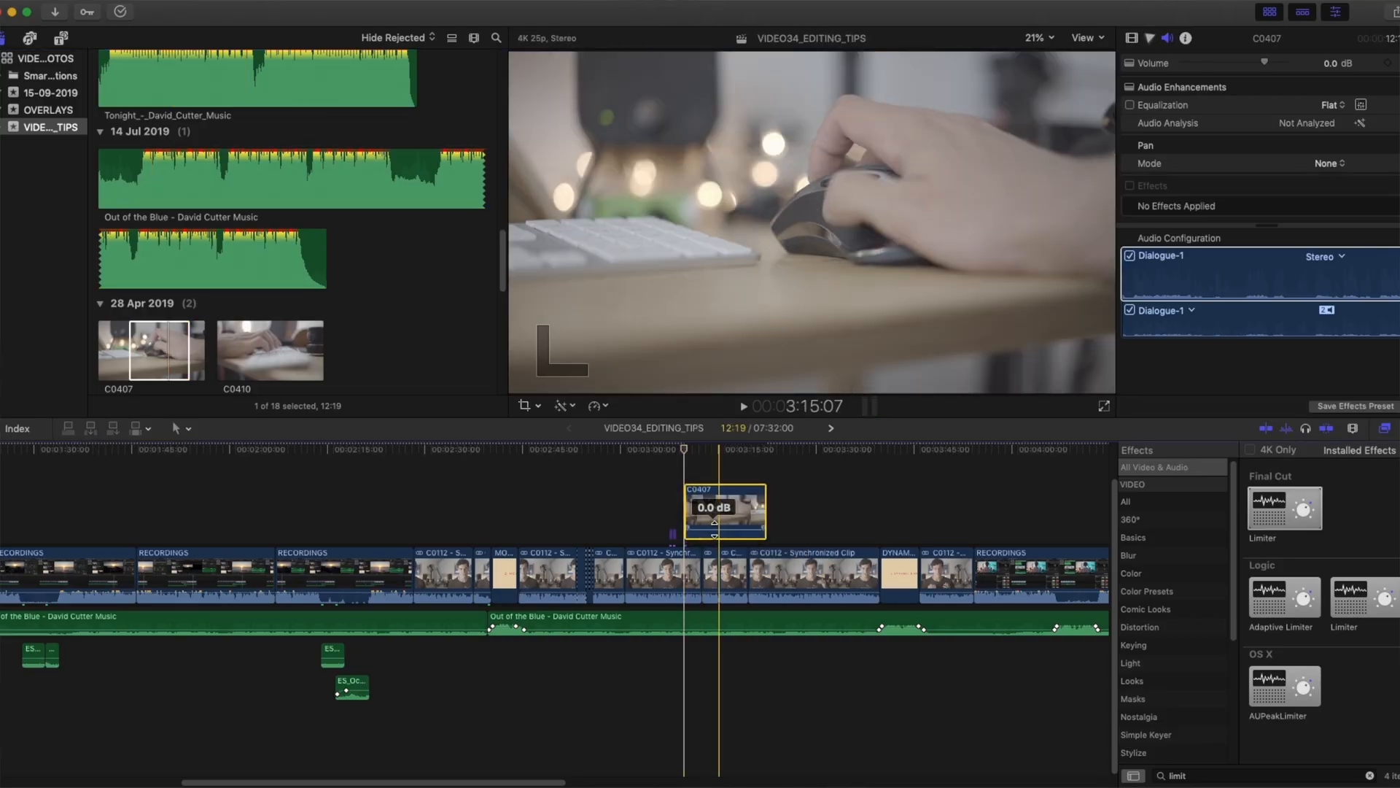
click(1130, 572)
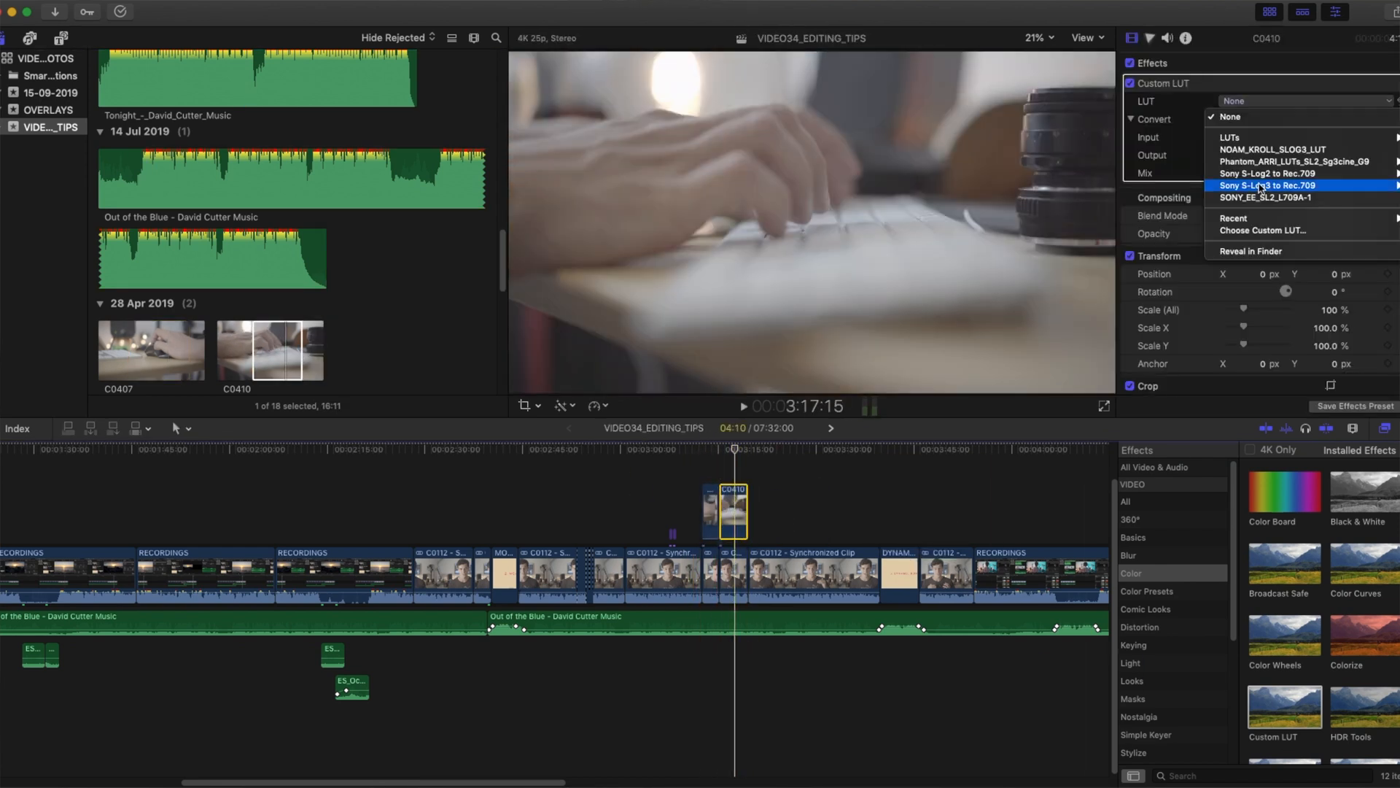
click(1267, 197)
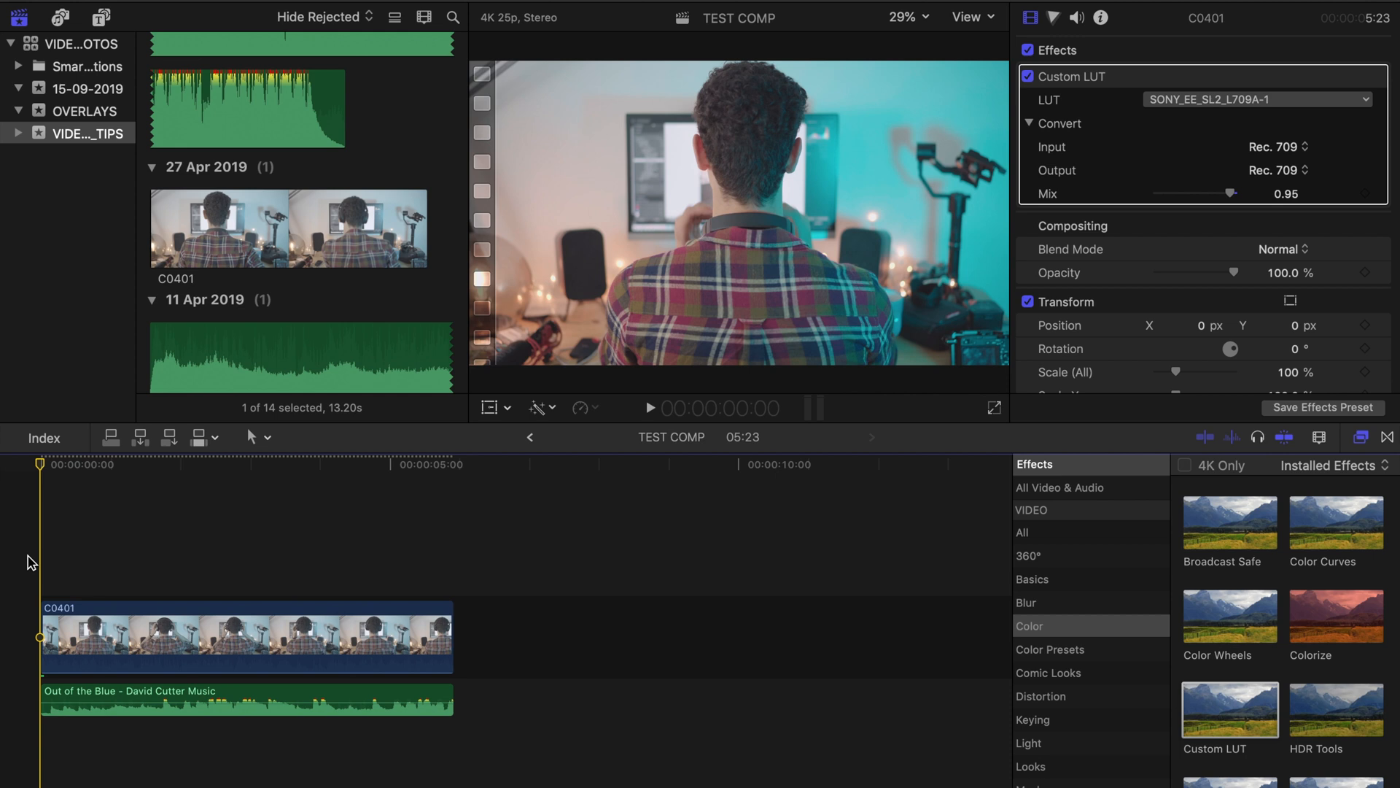
Select C0401, jump to its last frame and enable on-screen crop controls in the viewer.
click(651, 409)
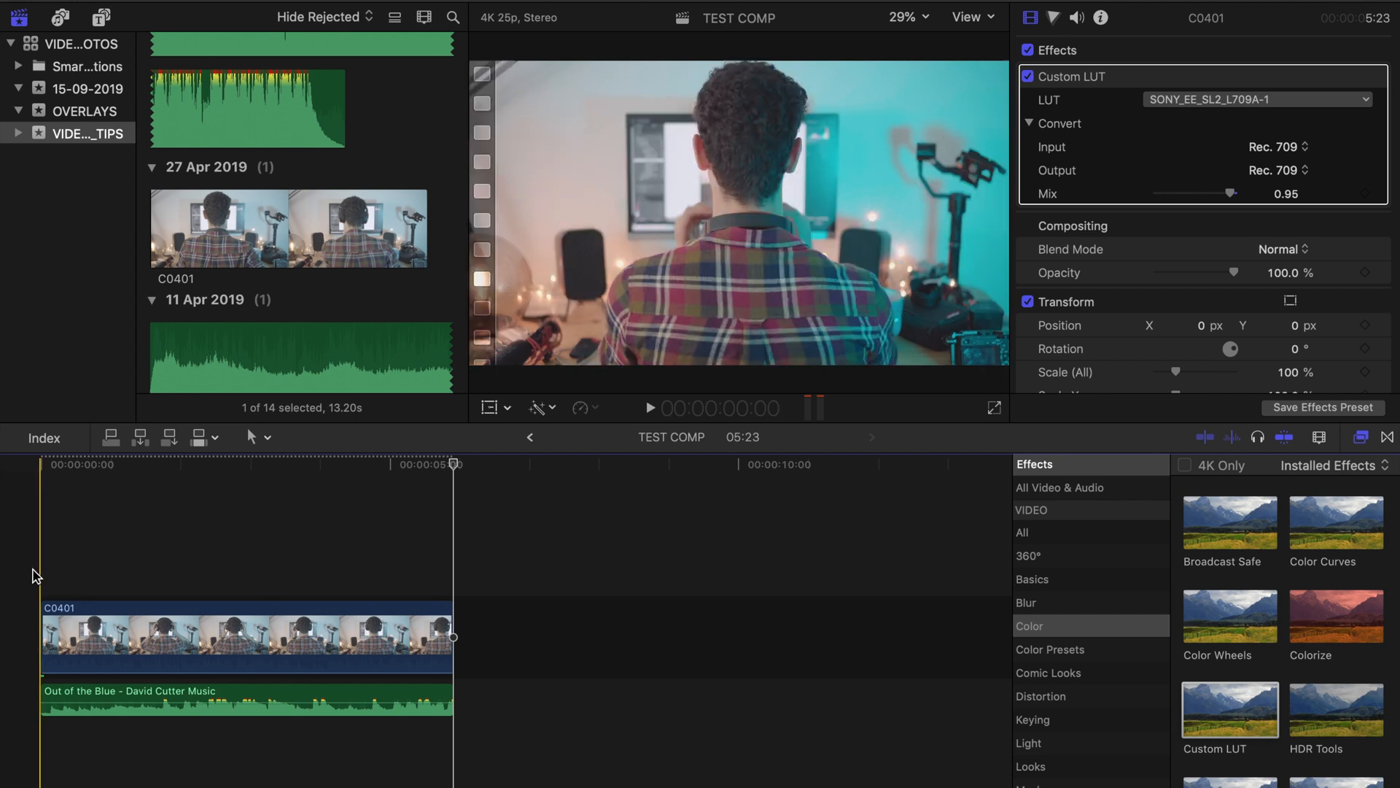
click(54, 628)
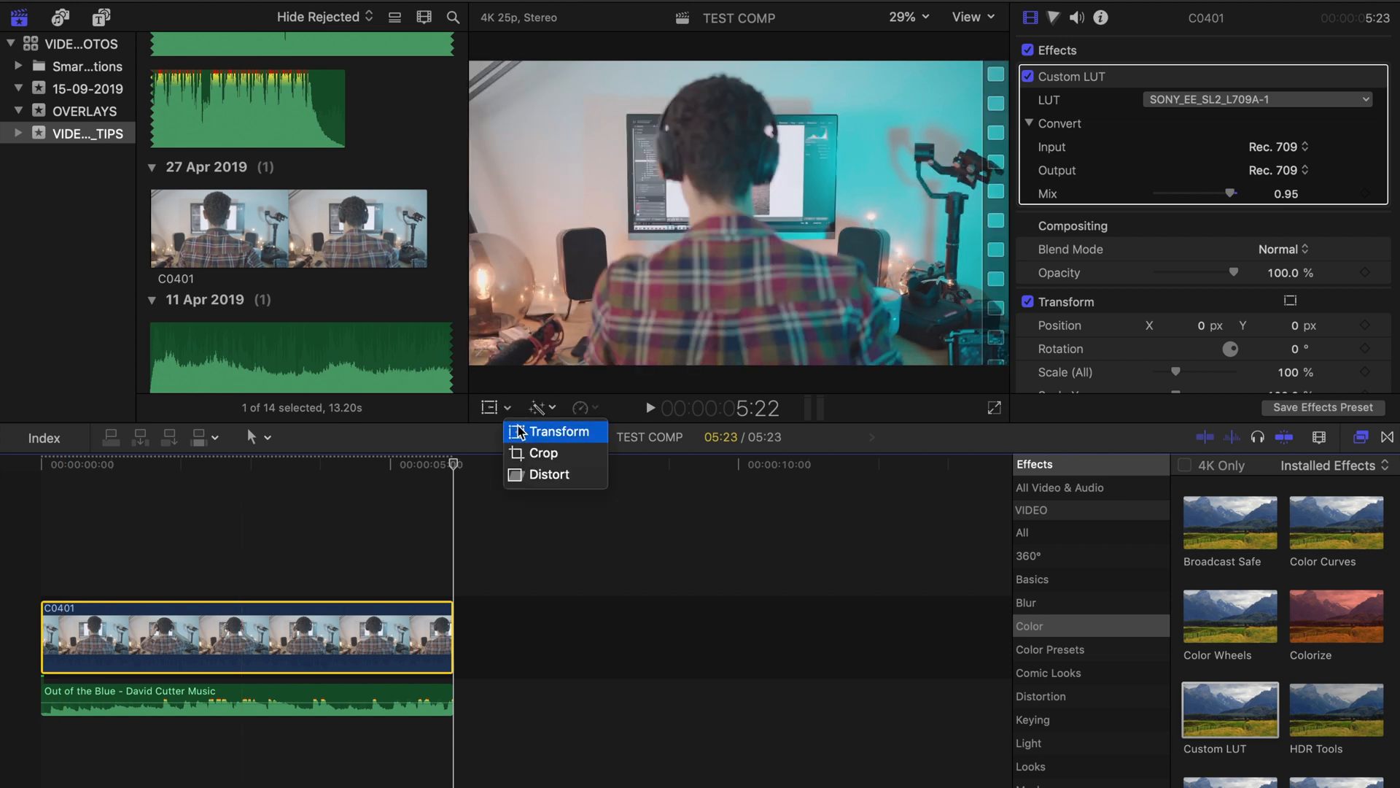
click(542, 452)
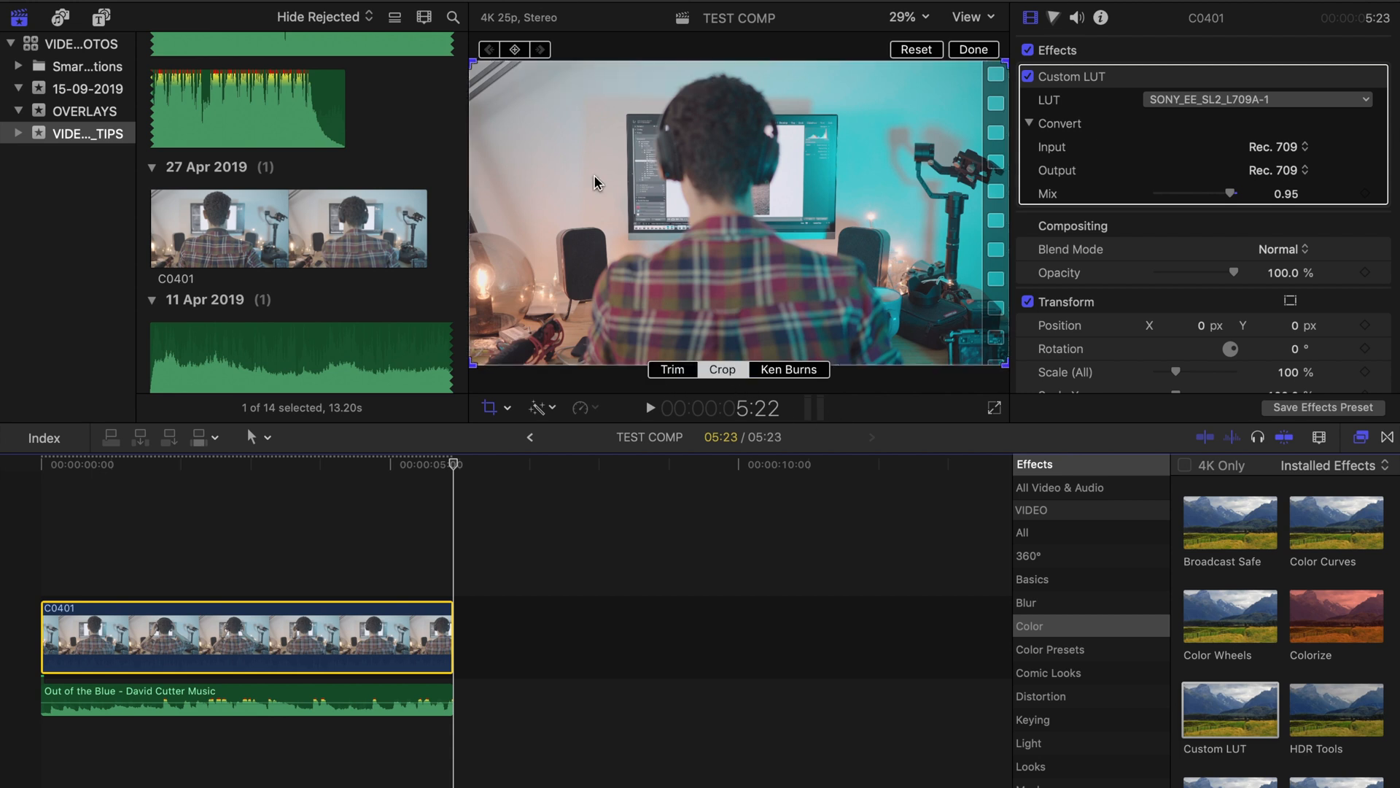
mouse_move(479, 365)
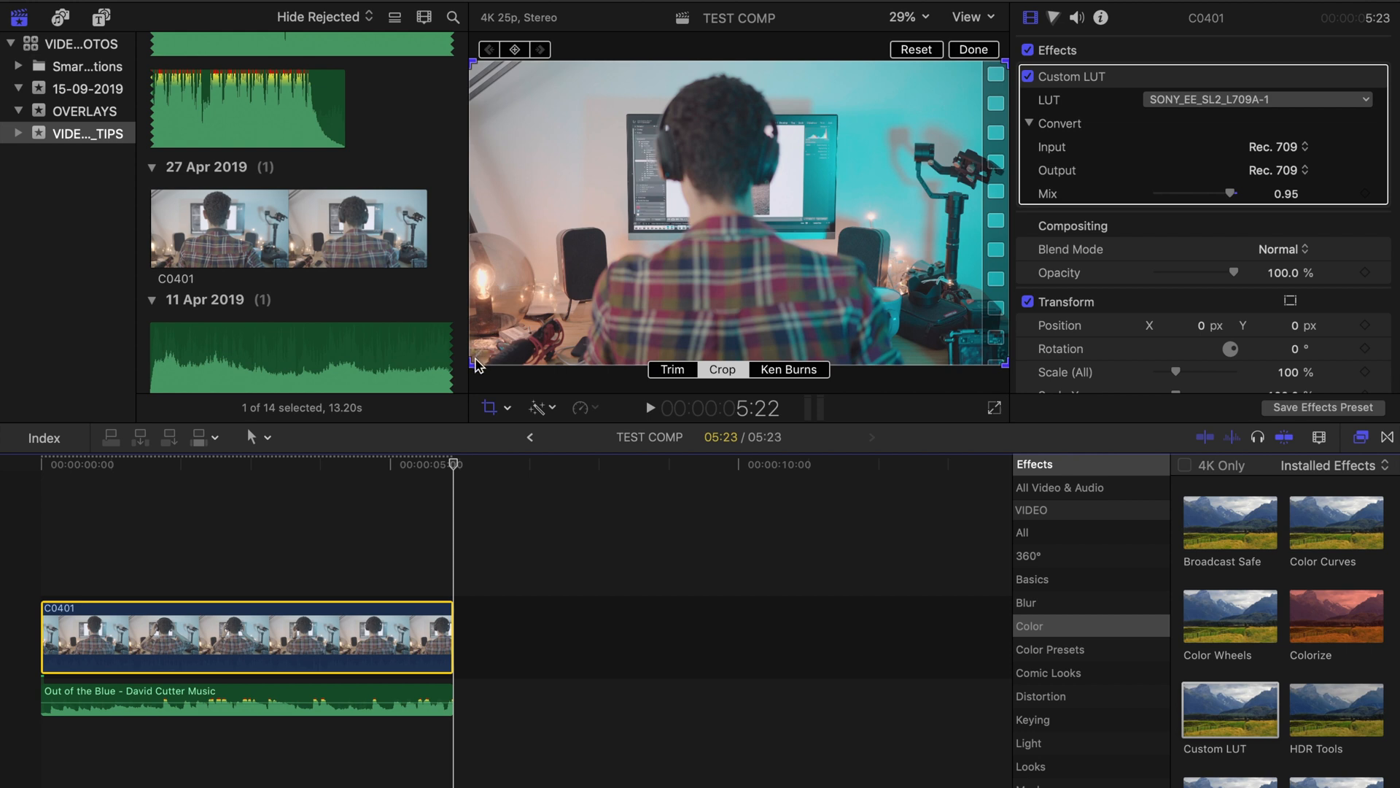
mouse_move(474, 363)
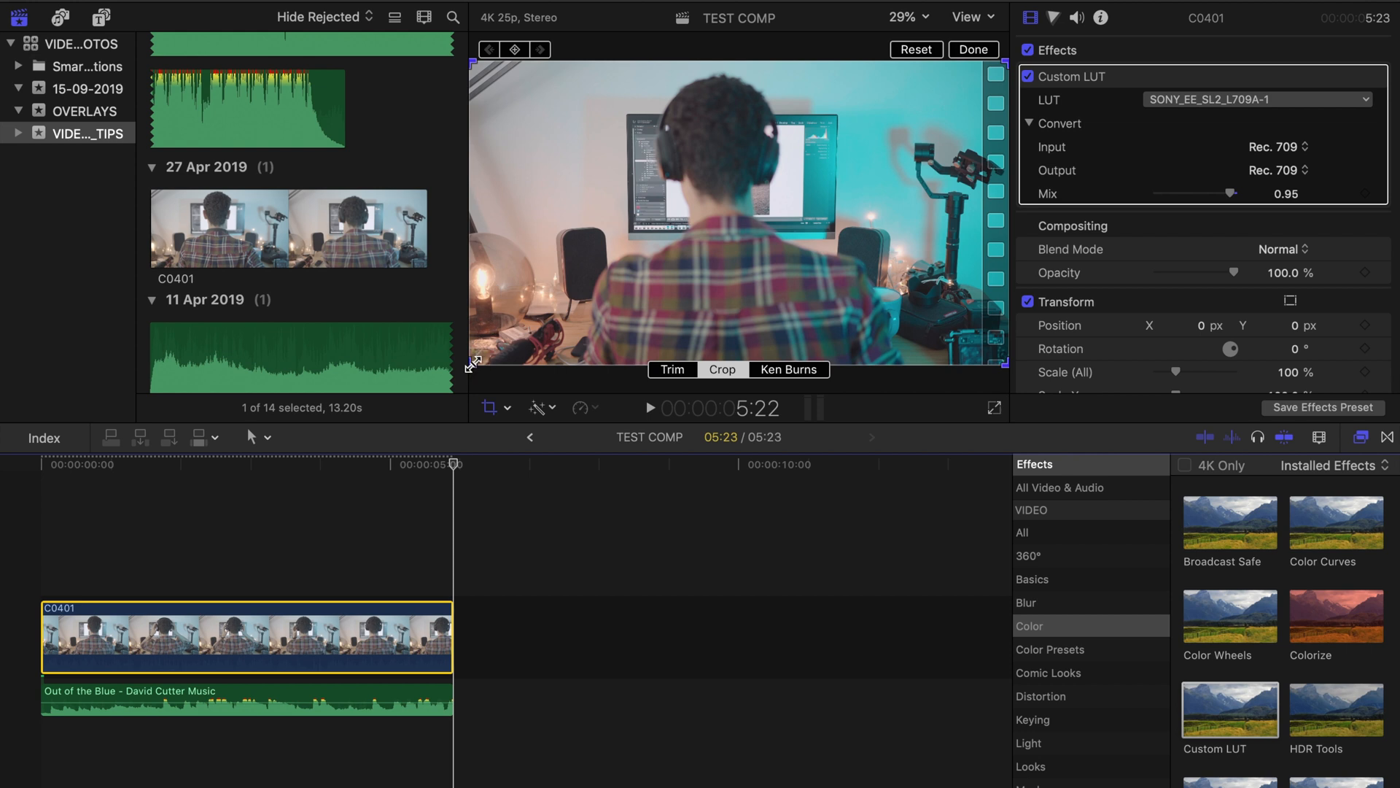
mouse_move(472, 67)
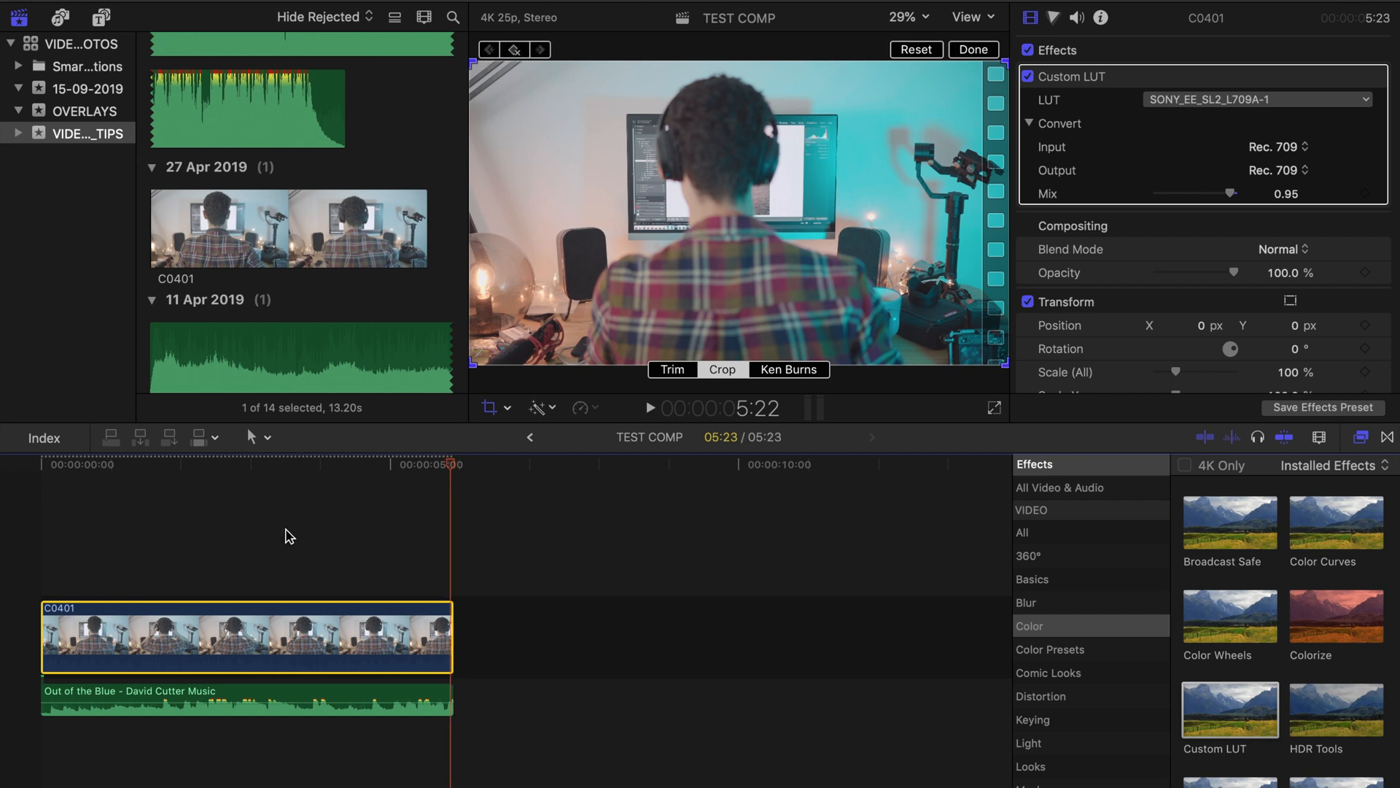
Keyframe the crop from the clip start to a 114% punch-in at the end and confirm it.
click(38, 471)
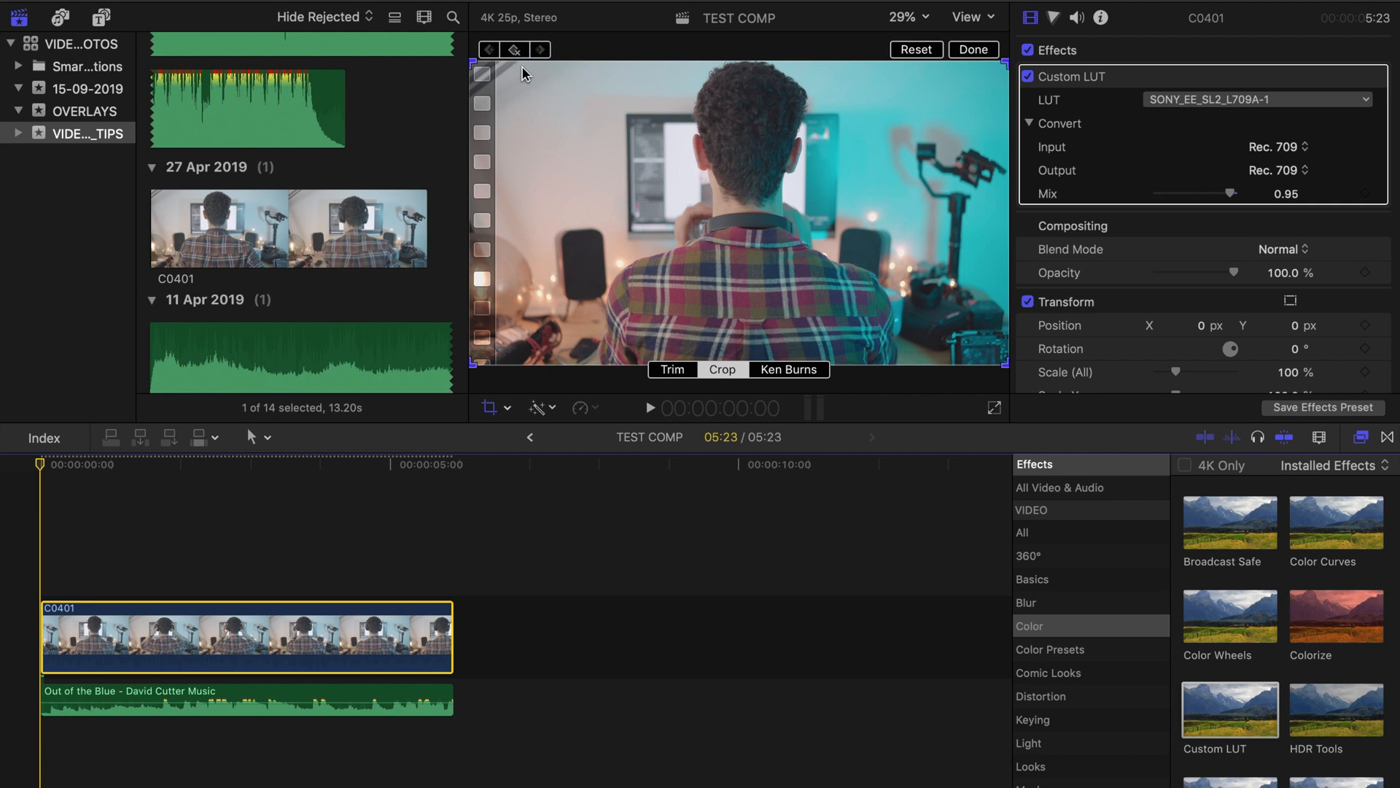
click(314, 464)
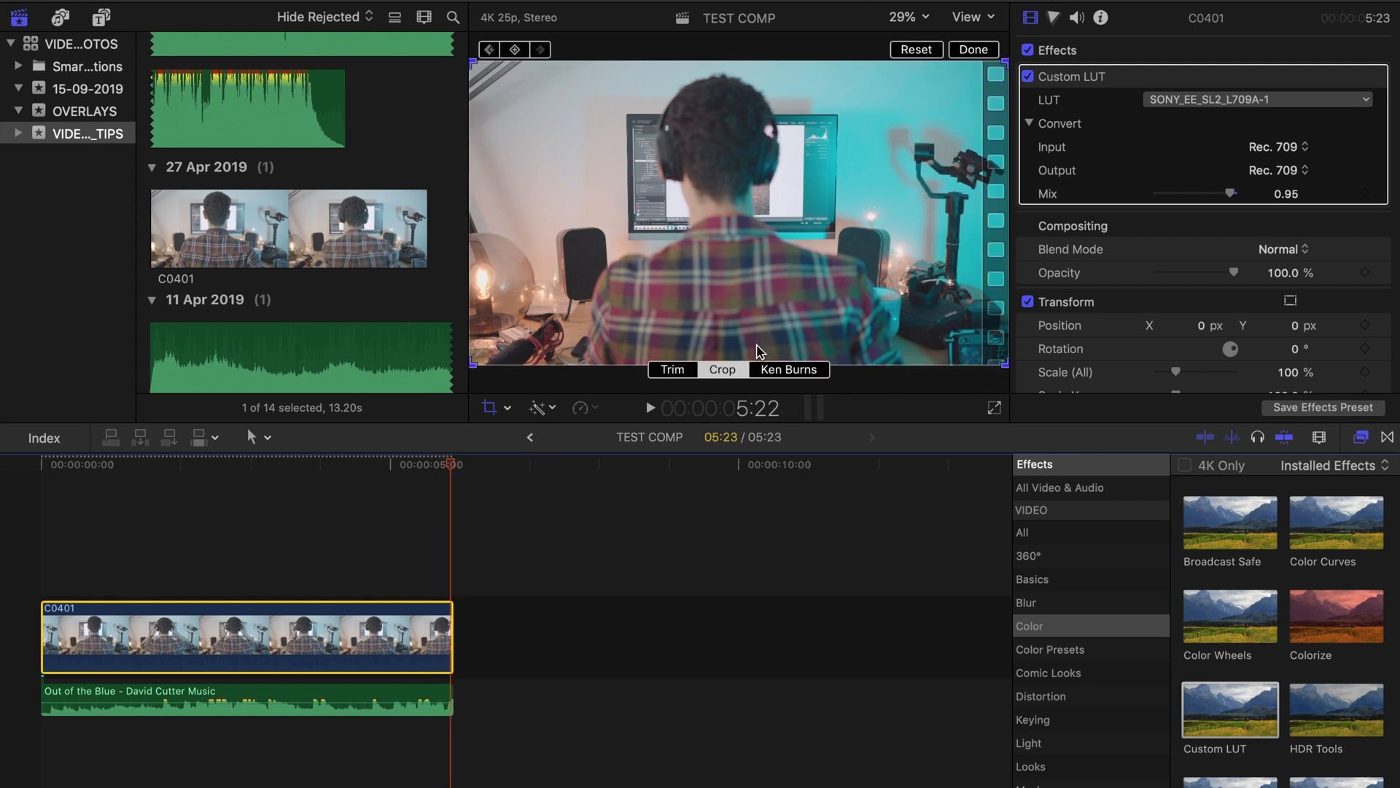
click(722, 369)
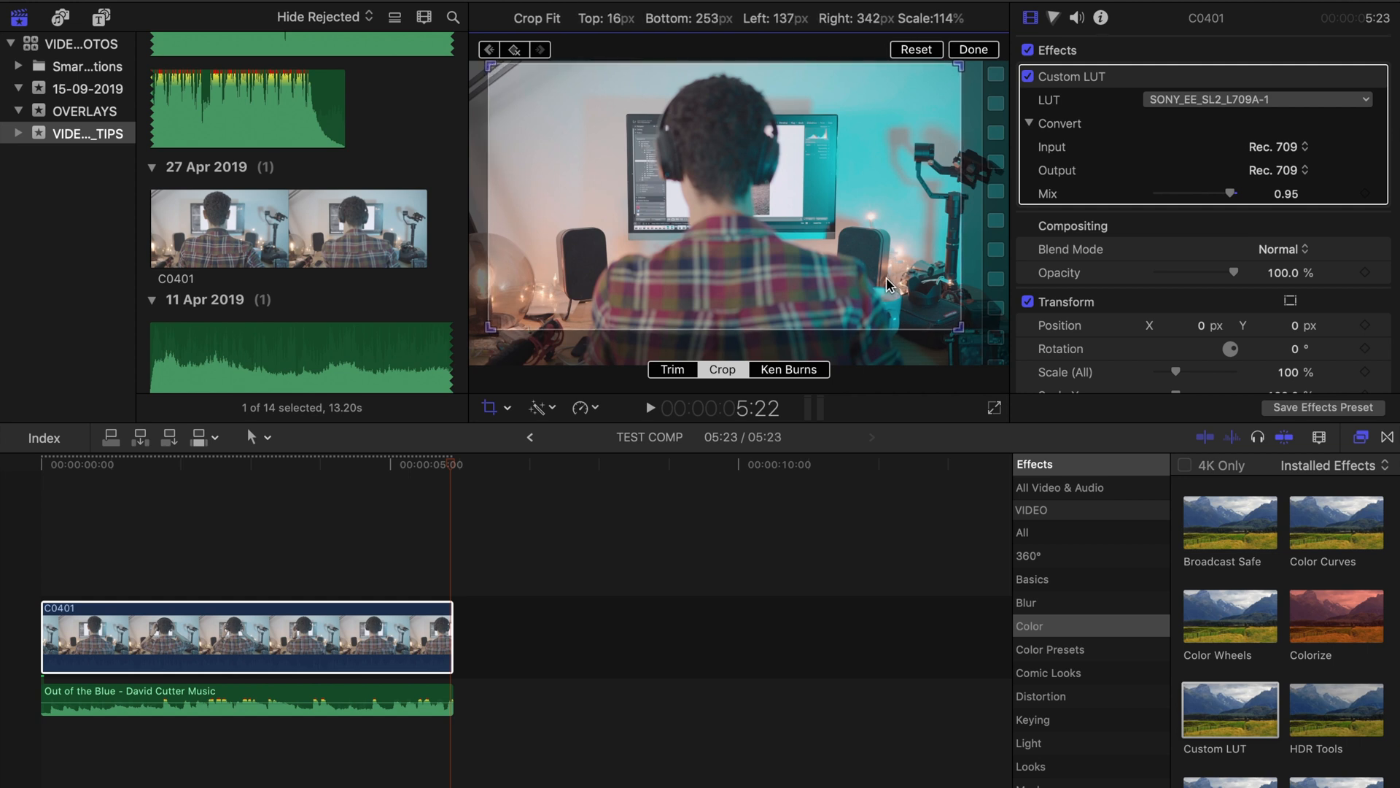
click(973, 50)
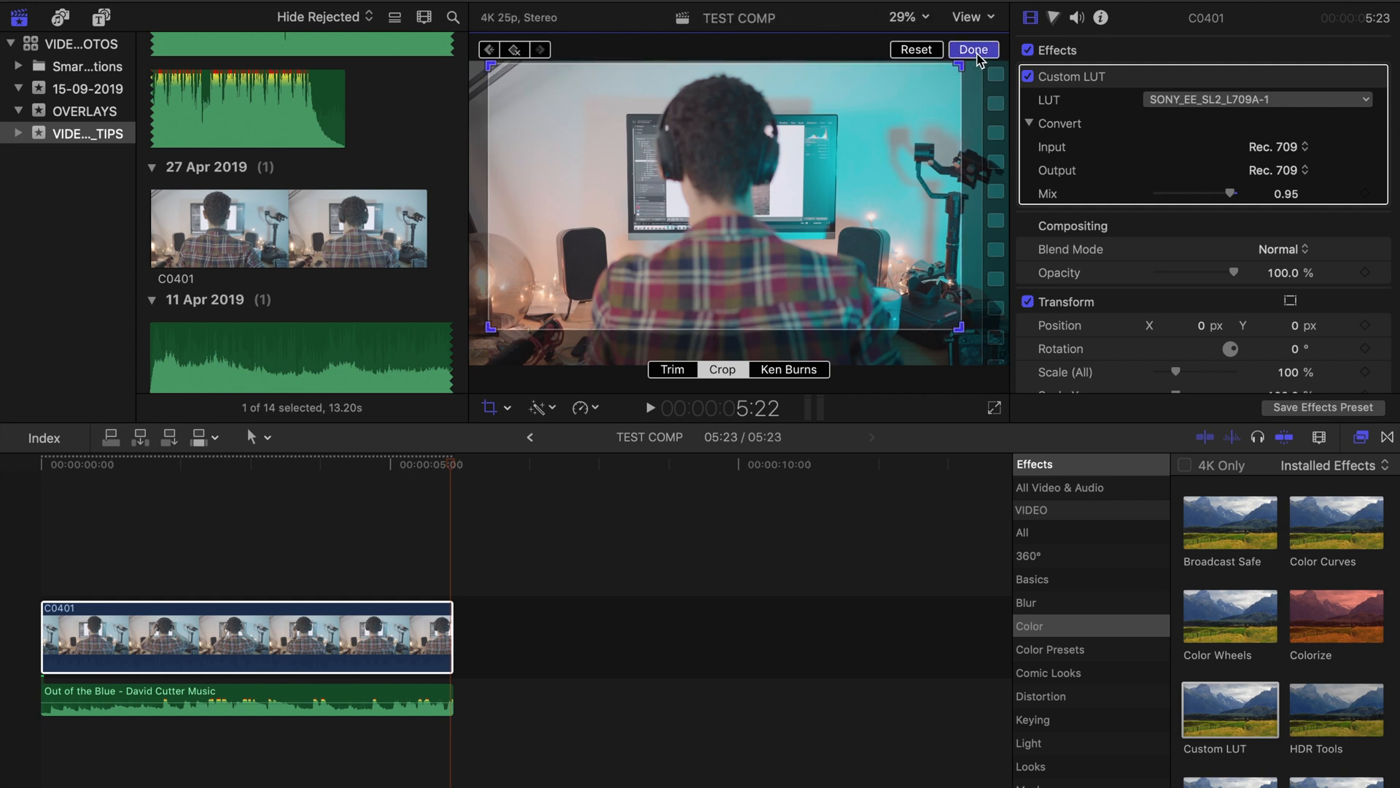
click(973, 49)
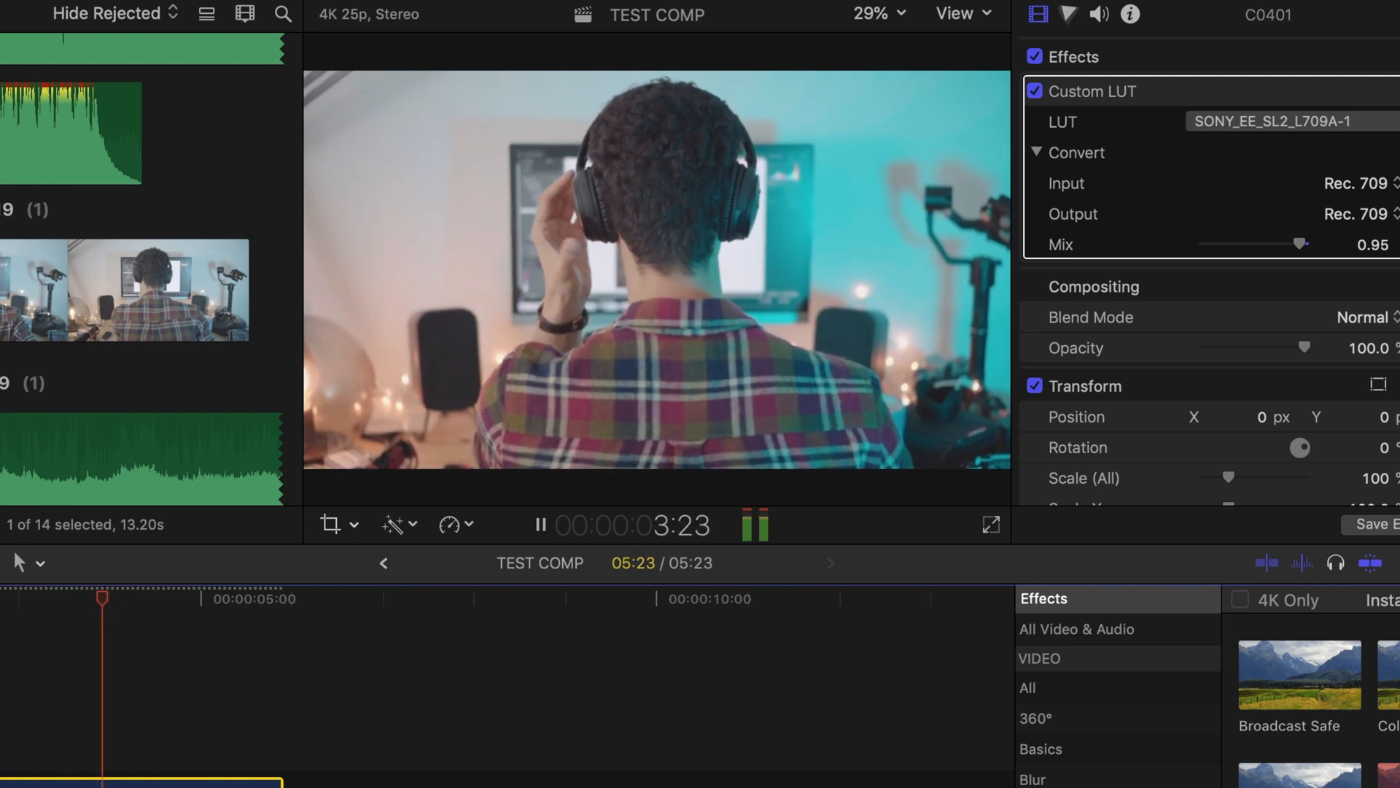
click(539, 525)
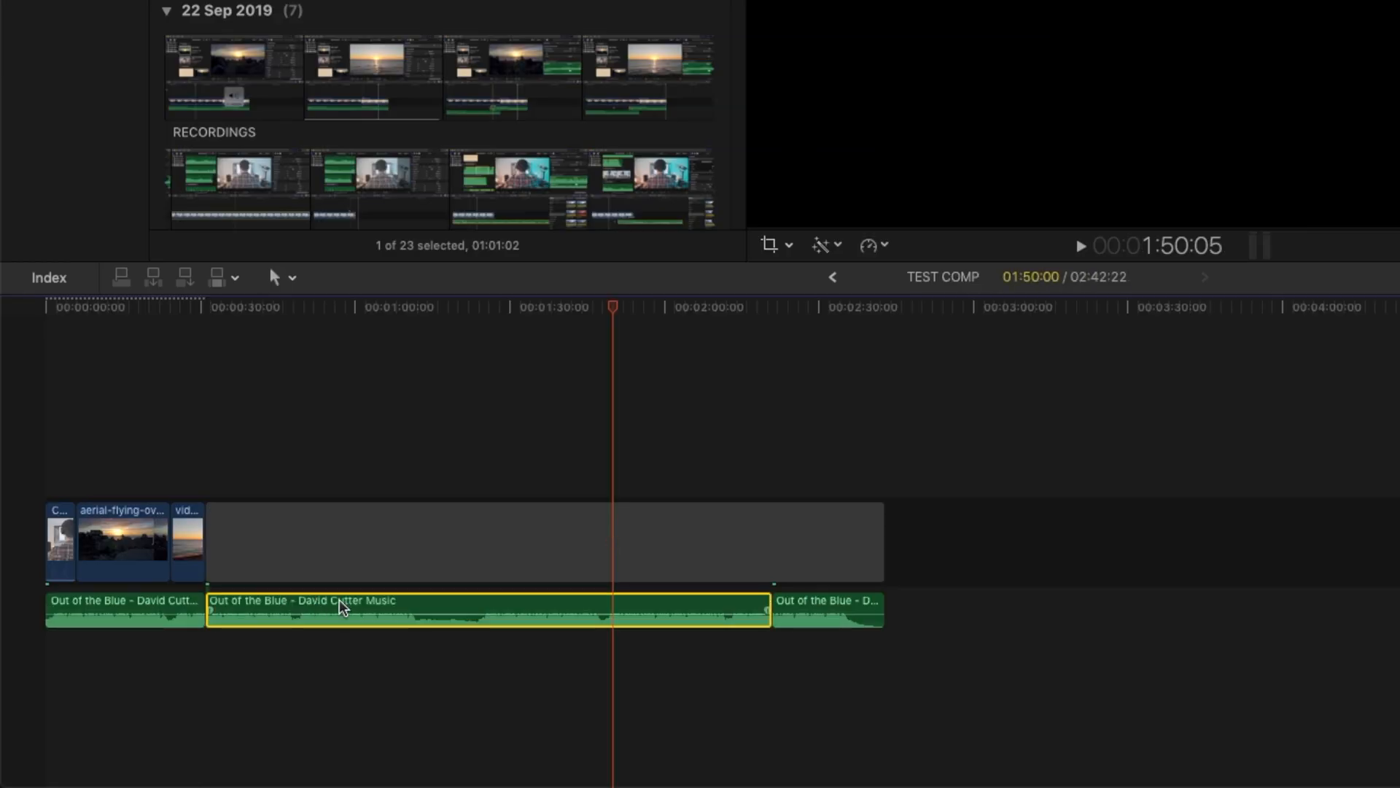
Delete the bladed middle portion of the Out of the Blue music clip.
key(delete)
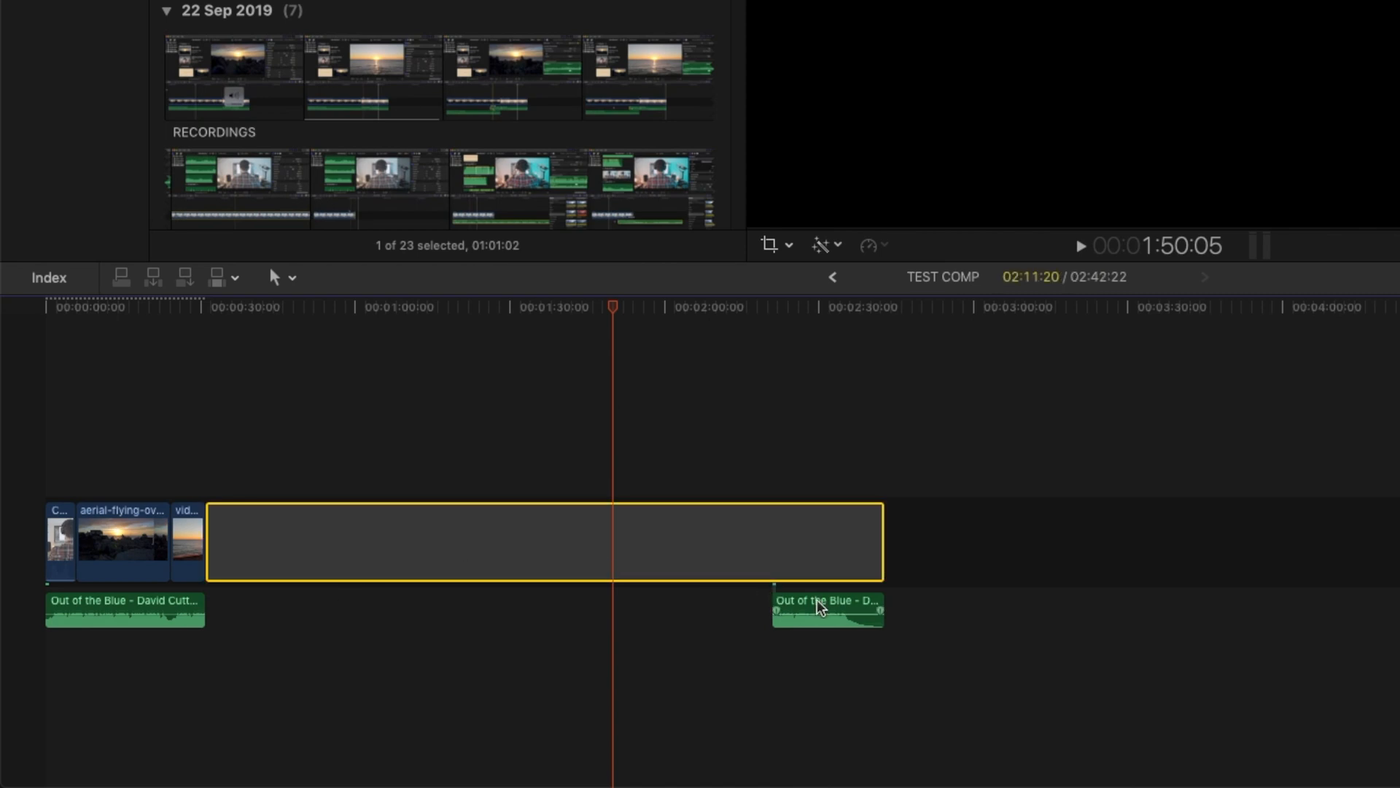